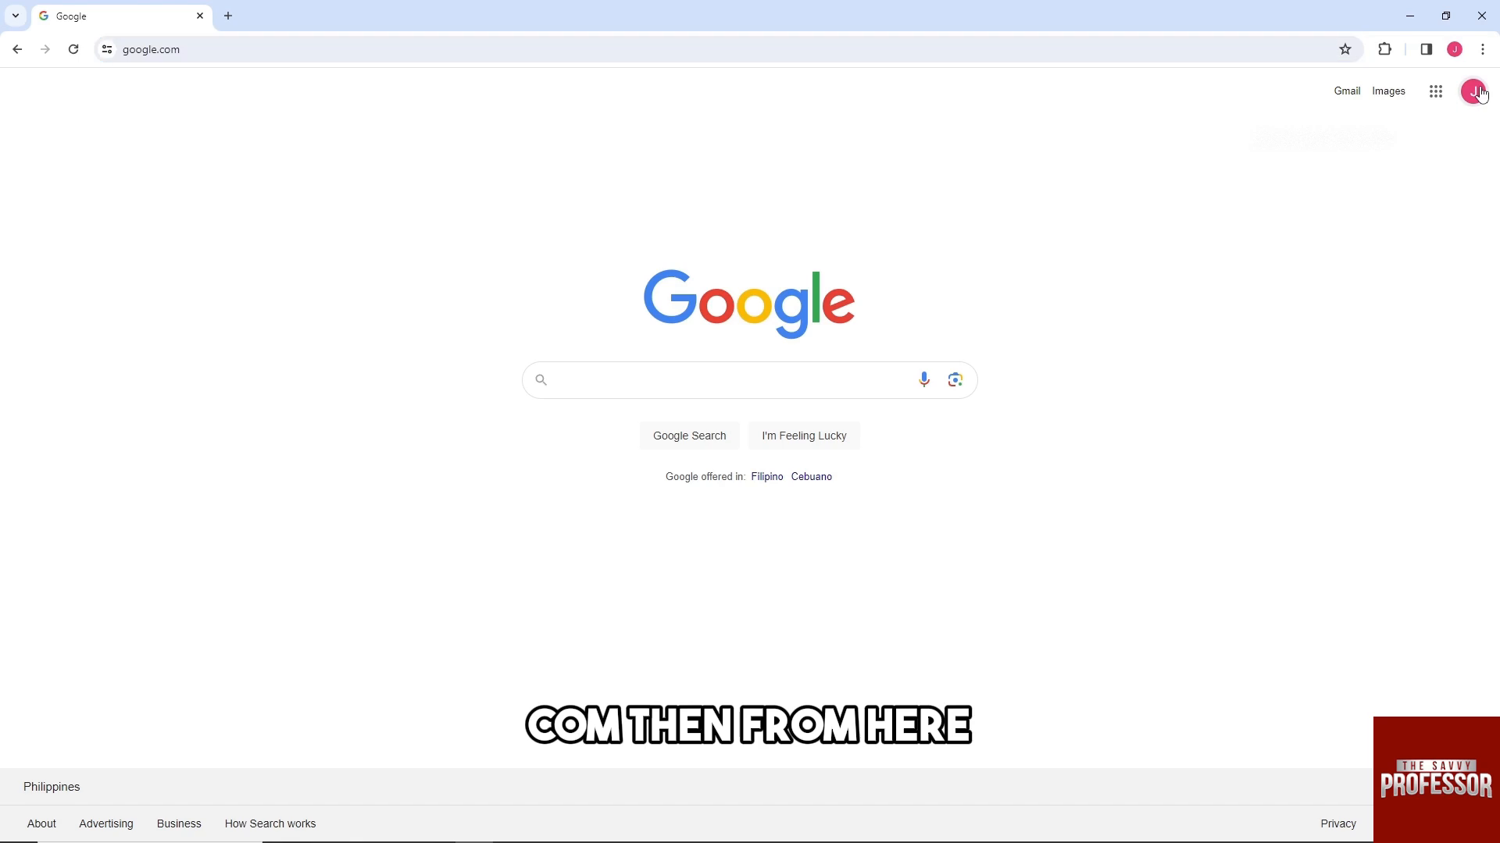
Go to 'Manage your Google Account' from the profile avatar on google.com
{"action": "left_click", "coordinate": [1472, 91]}
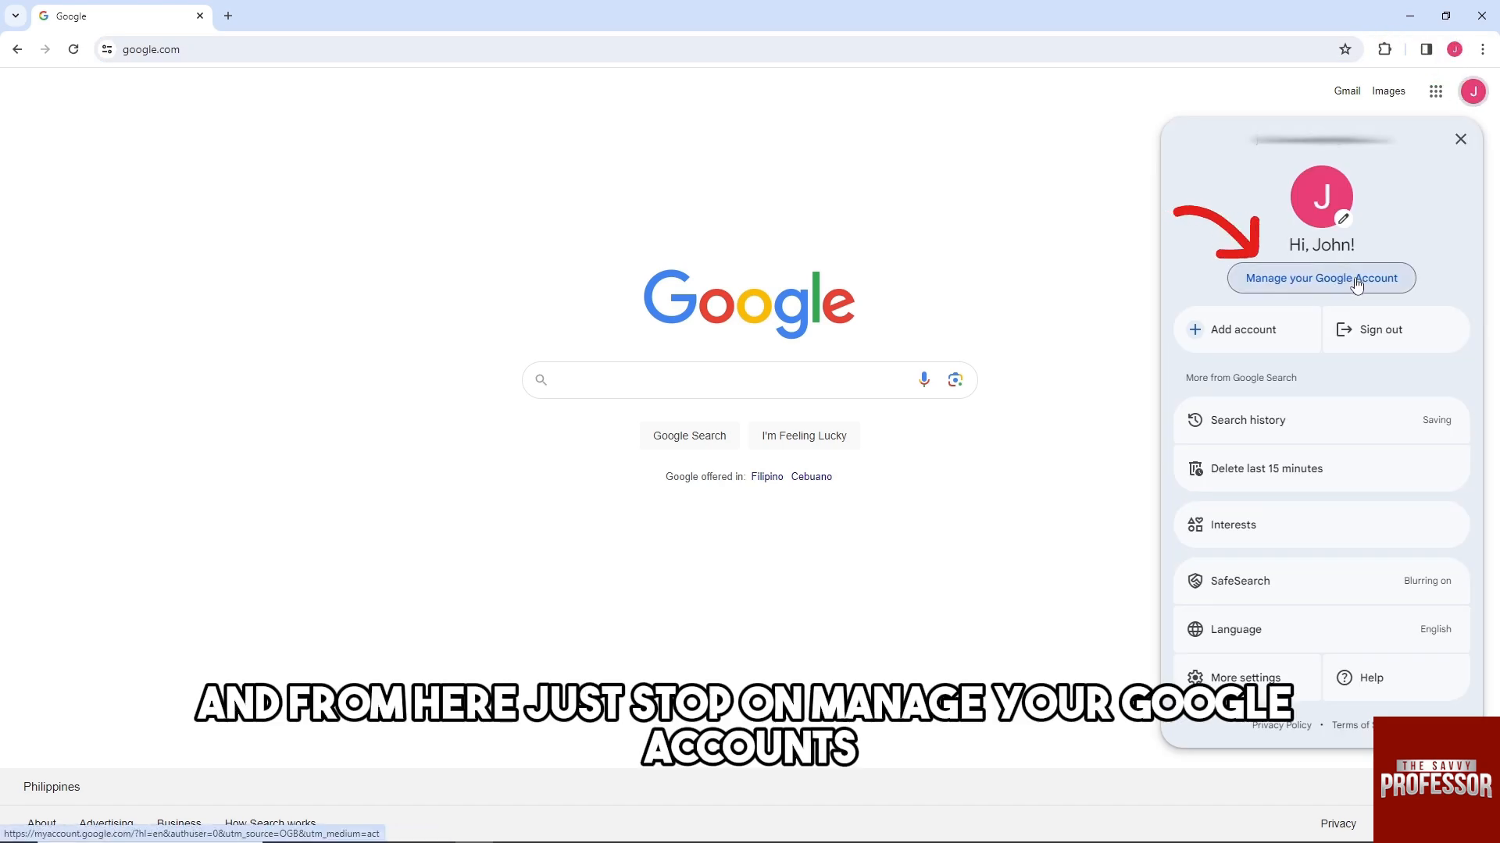
{"action": "left_click", "coordinate": [1322, 278]}
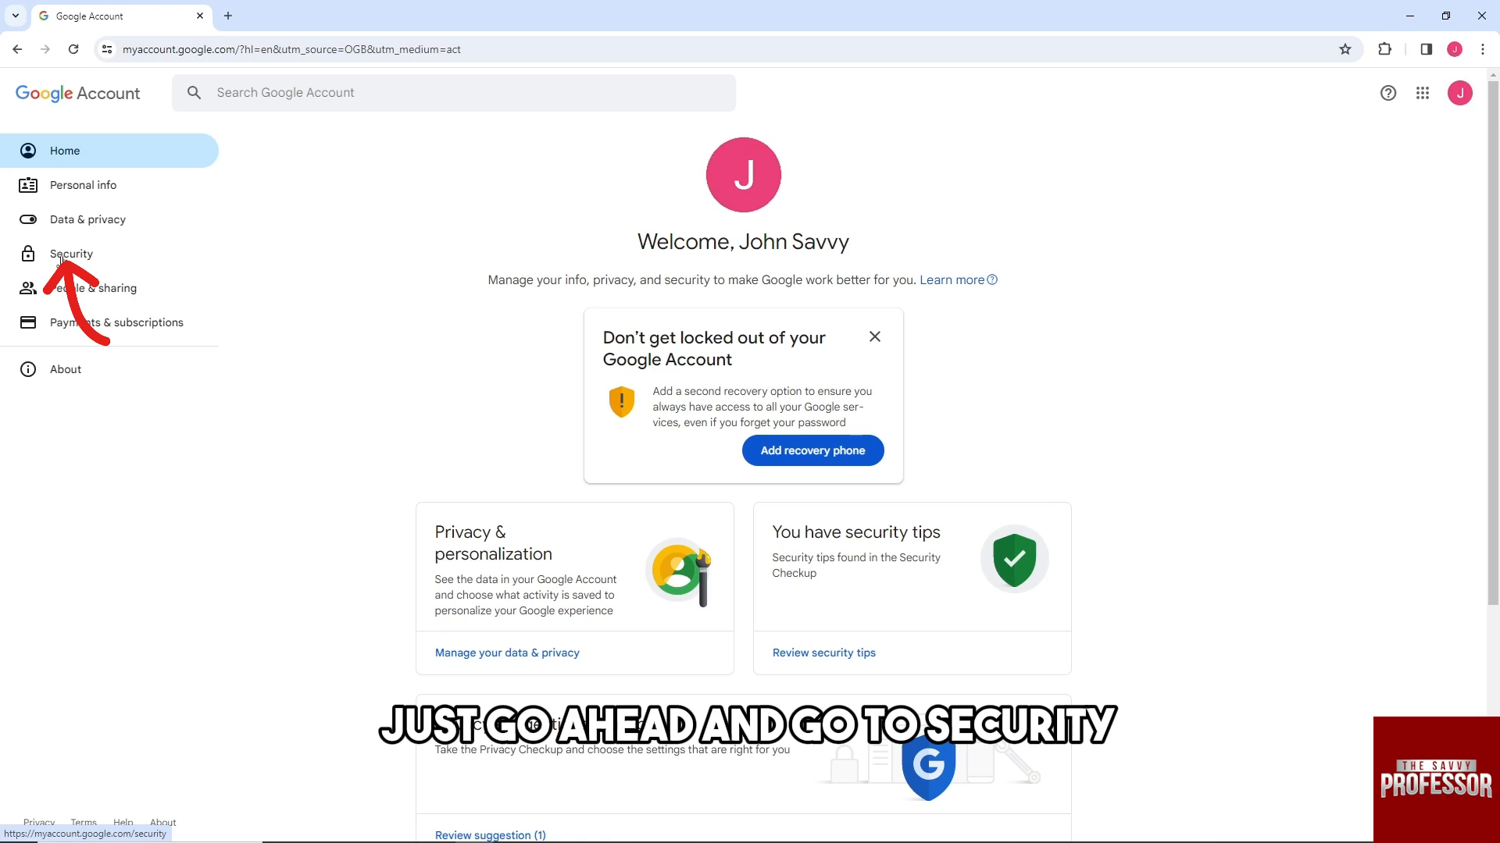
Reach the Password change page via Security, under 'How you sign in to Google'
{"action": "left_click", "coordinate": [70, 254]}
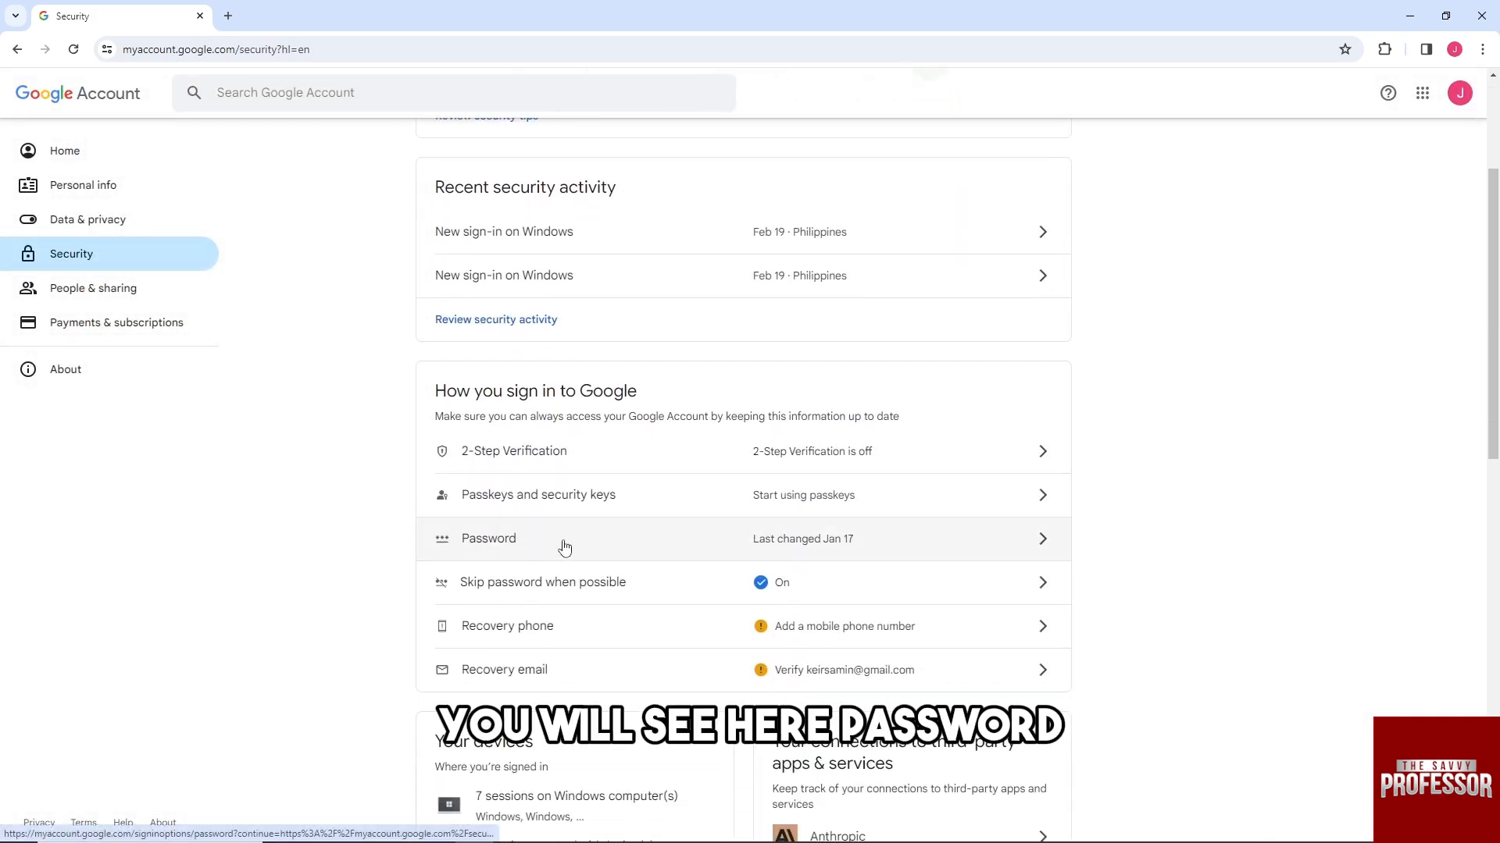
{"action": "left_click", "coordinate": [487, 539]}
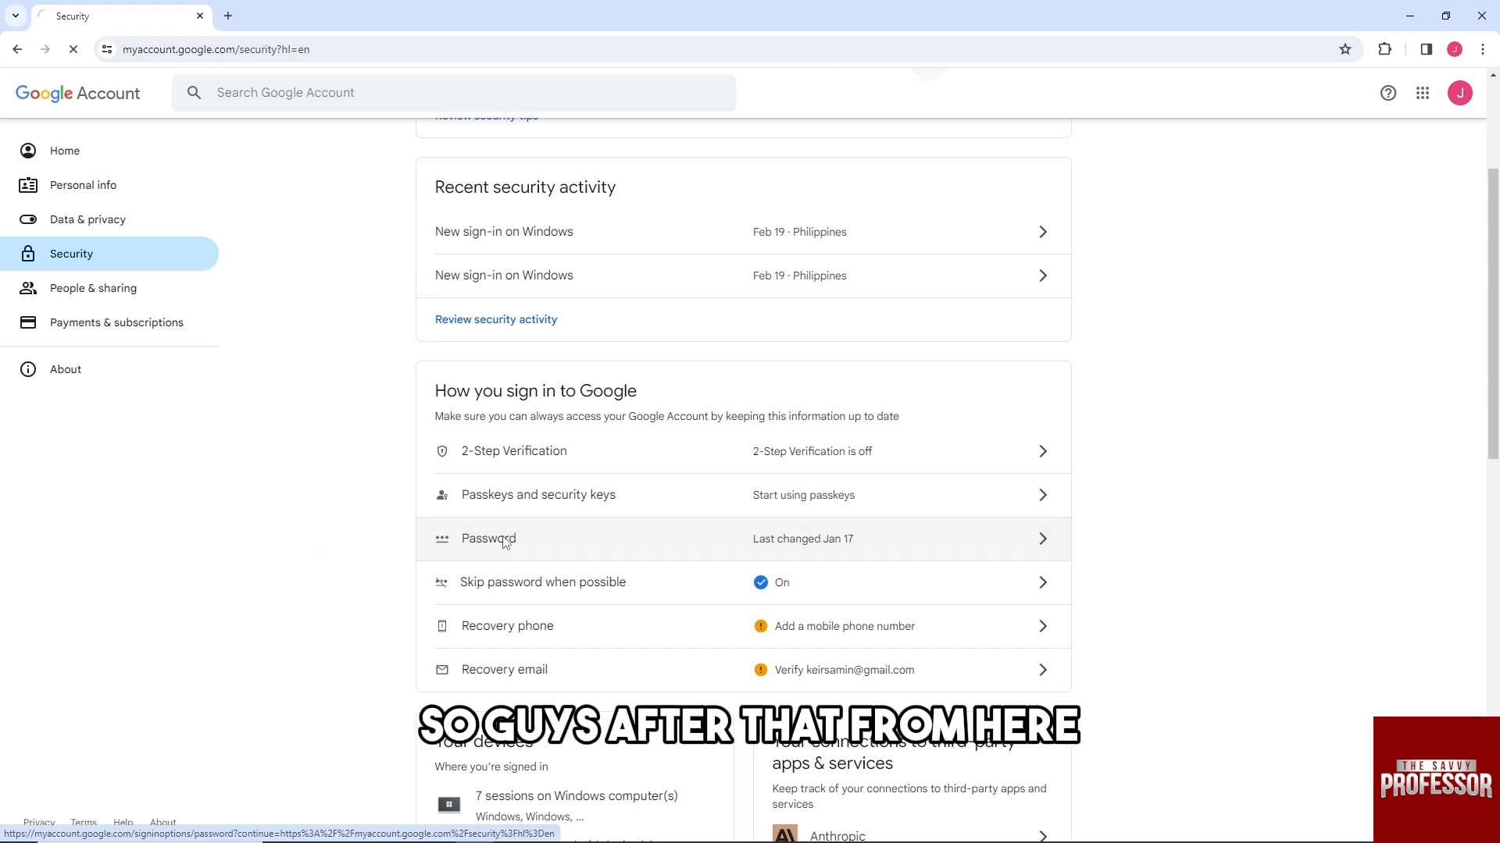
{"action": "left_click", "coordinate": [487, 539]}
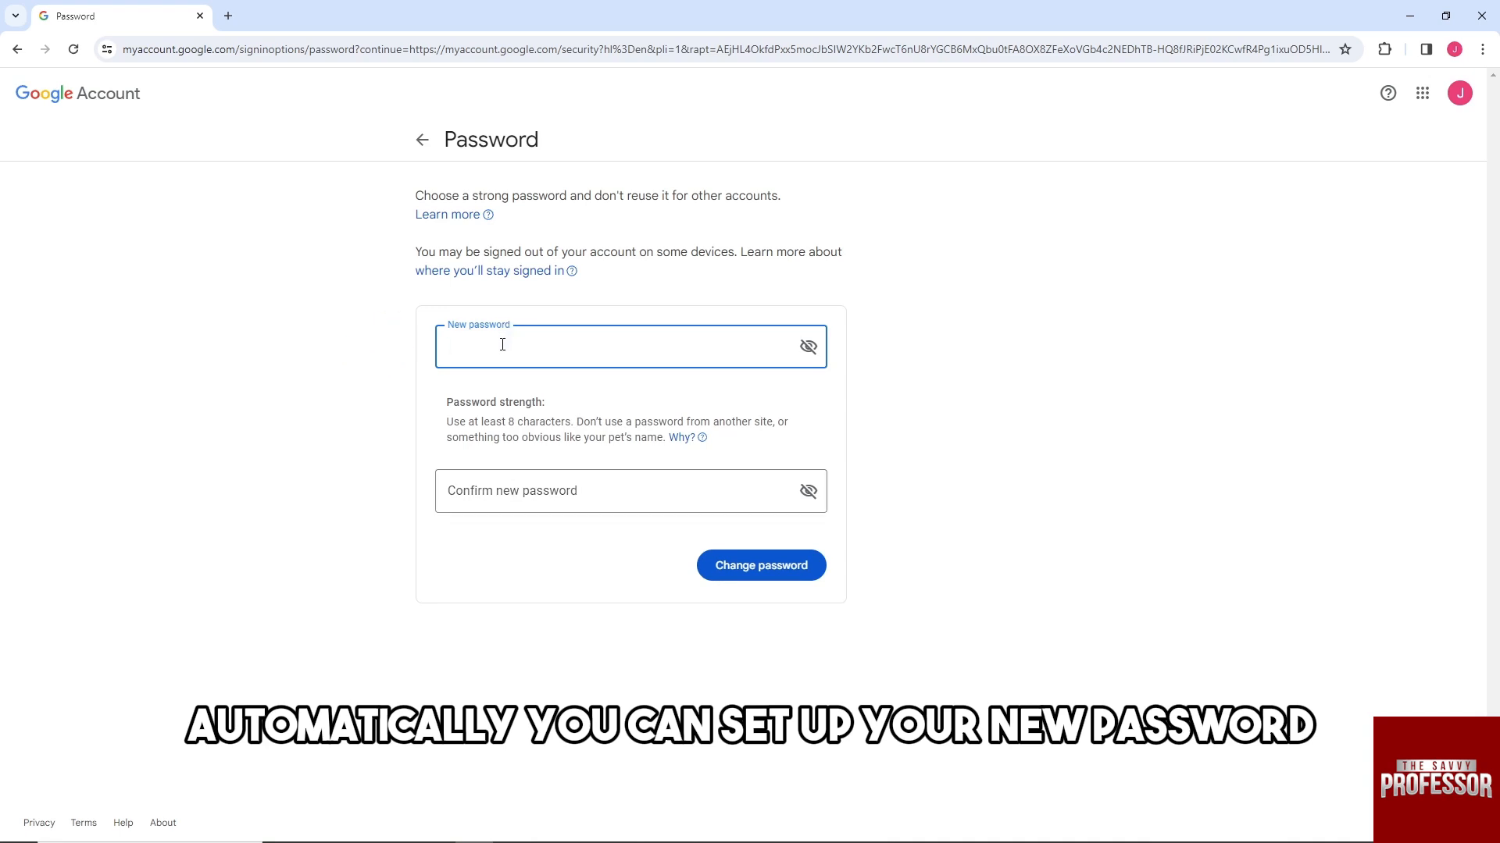
Focus the New password field, then the Confirm new password field
{"action": "left_click", "coordinate": [622, 347]}
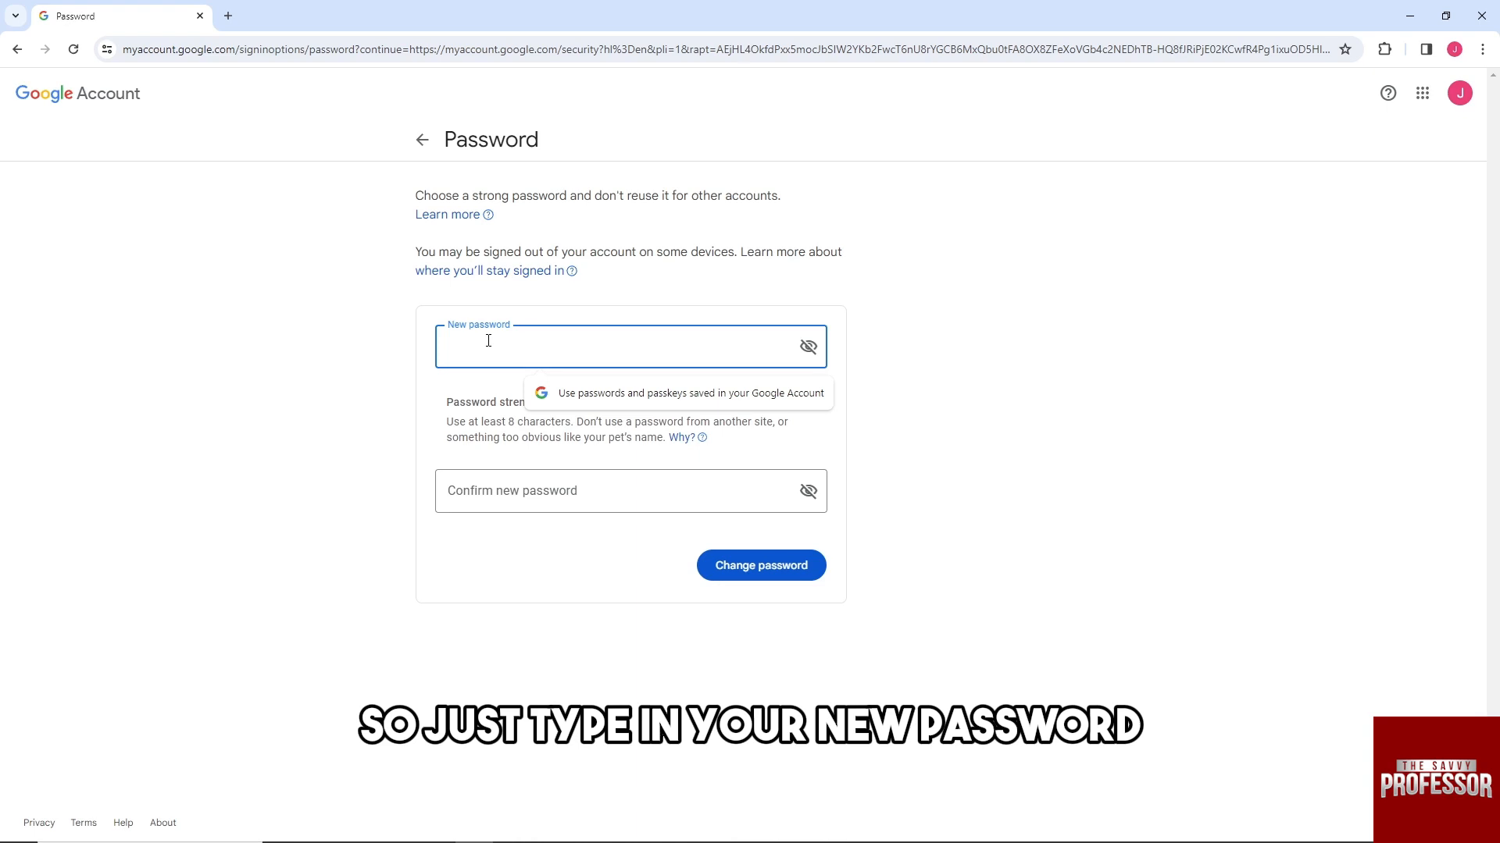
{"action": "left_click", "coordinate": [629, 490]}
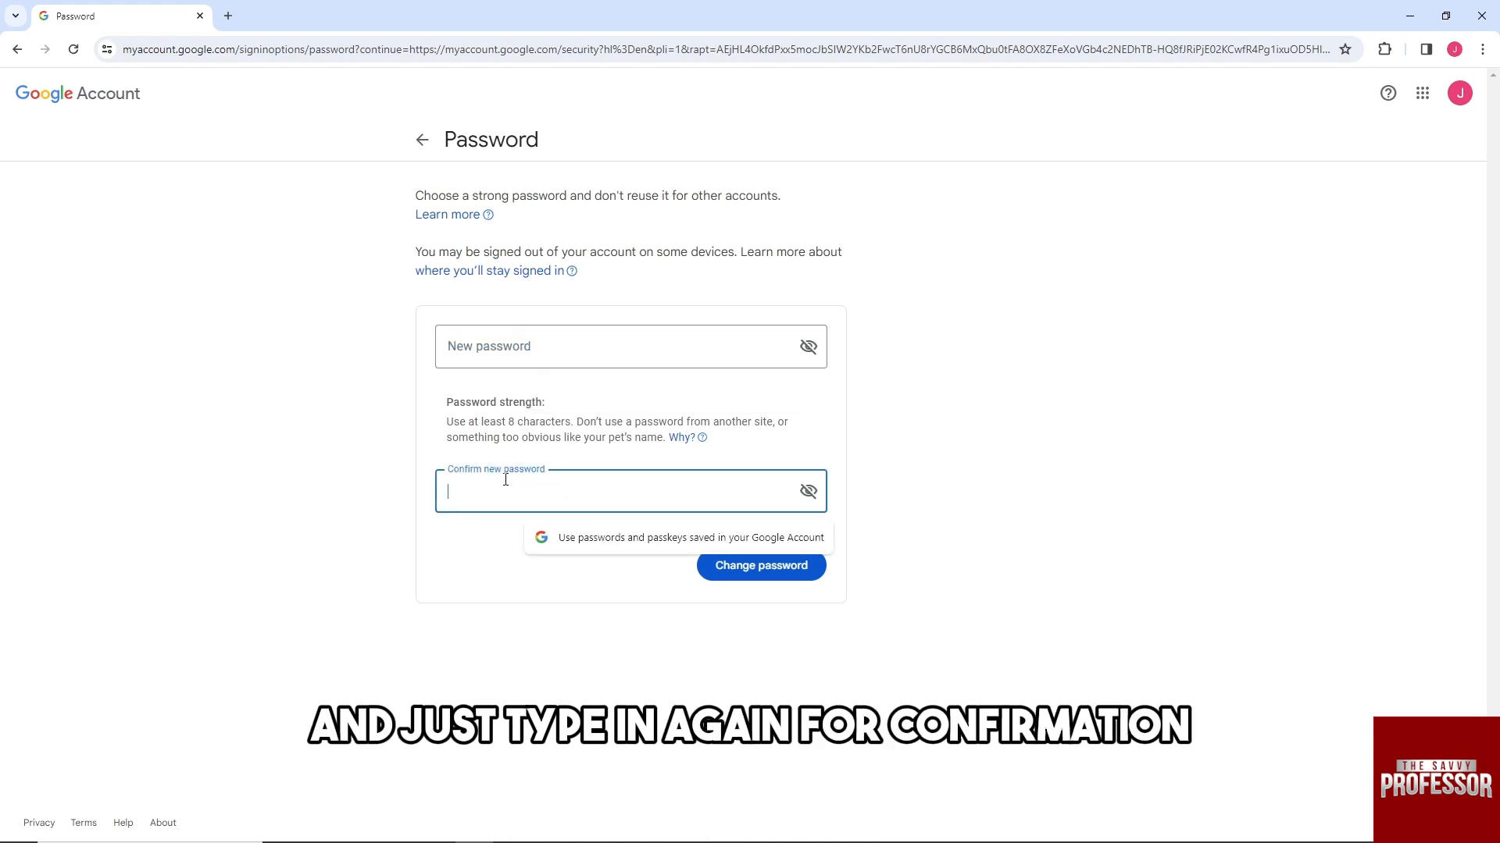